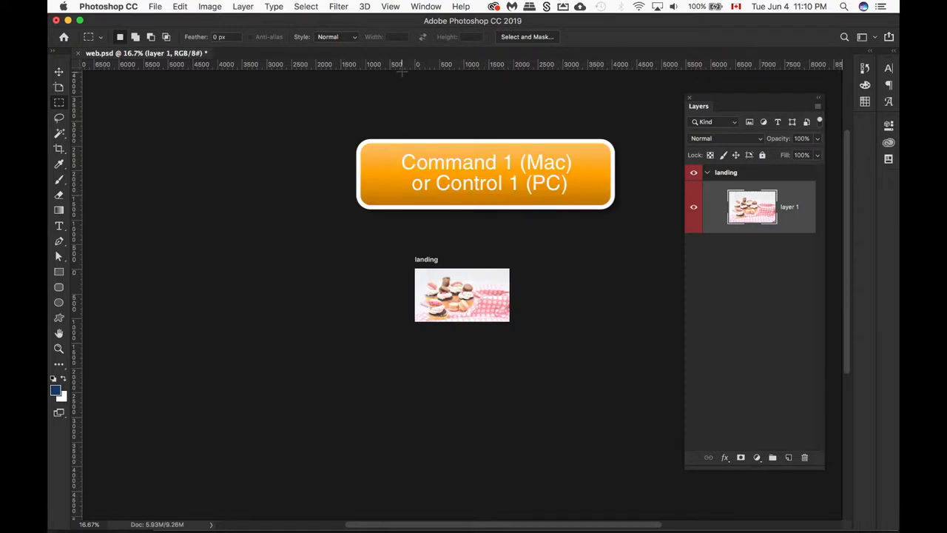
Zoom web.psd to 100% so the cupcake landing artboard shows at actual size.
{"action": "left_click", "coordinate": [390, 6]}
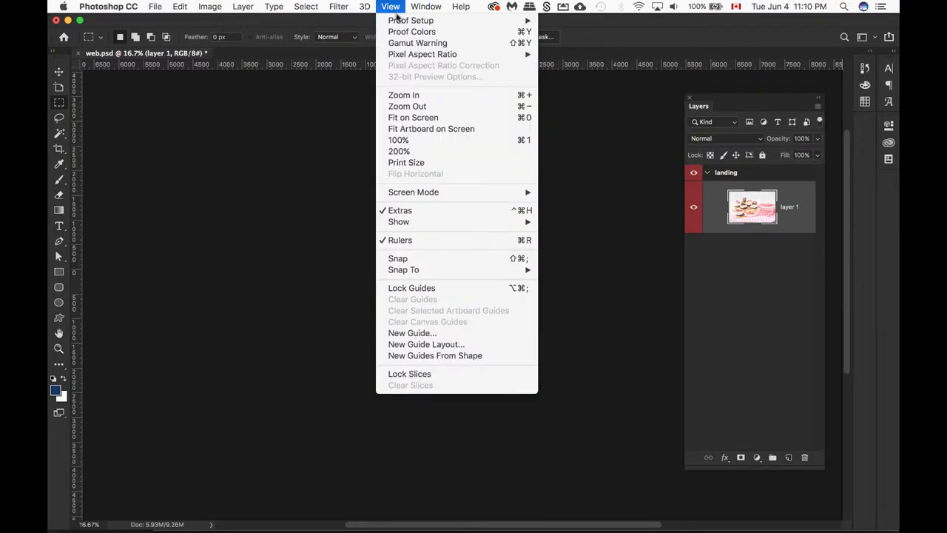
{"action": "mouse_move", "coordinate": [444, 139]}
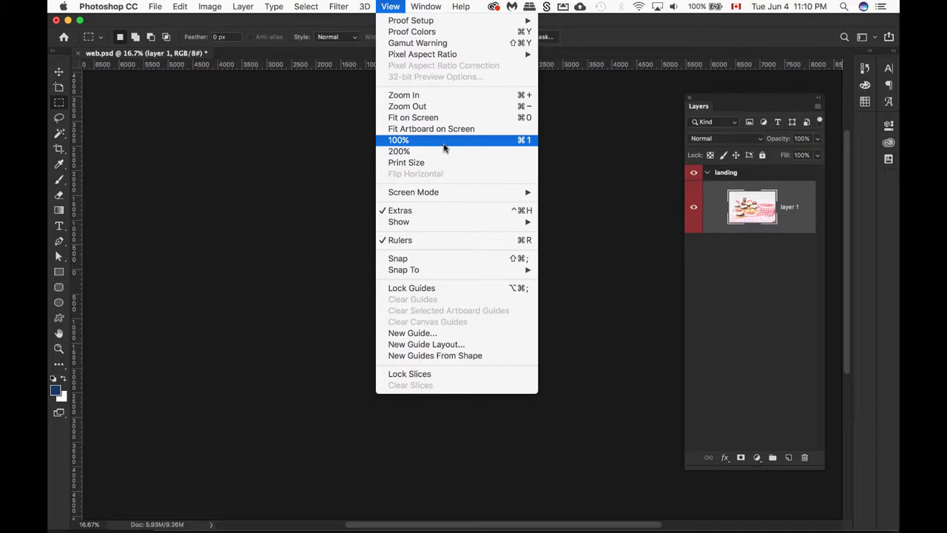
{"action": "left_click", "coordinate": [398, 139]}
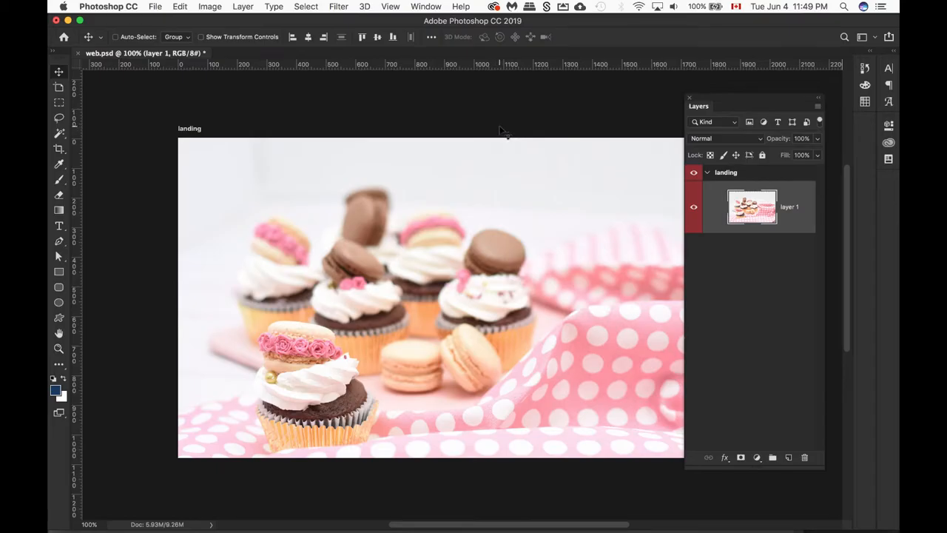
{"action": "mouse_move", "coordinate": [506, 136]}
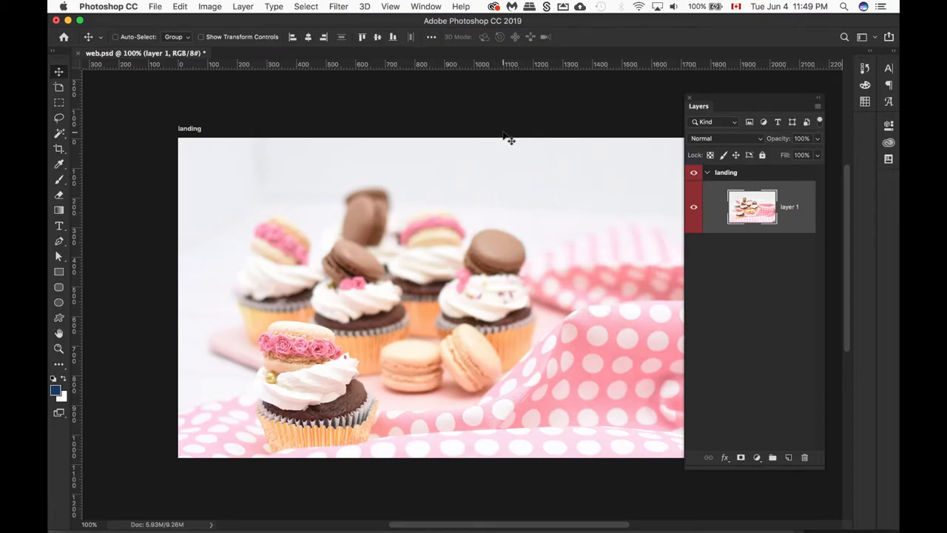
{"action": "mouse_move", "coordinate": [219, 35]}
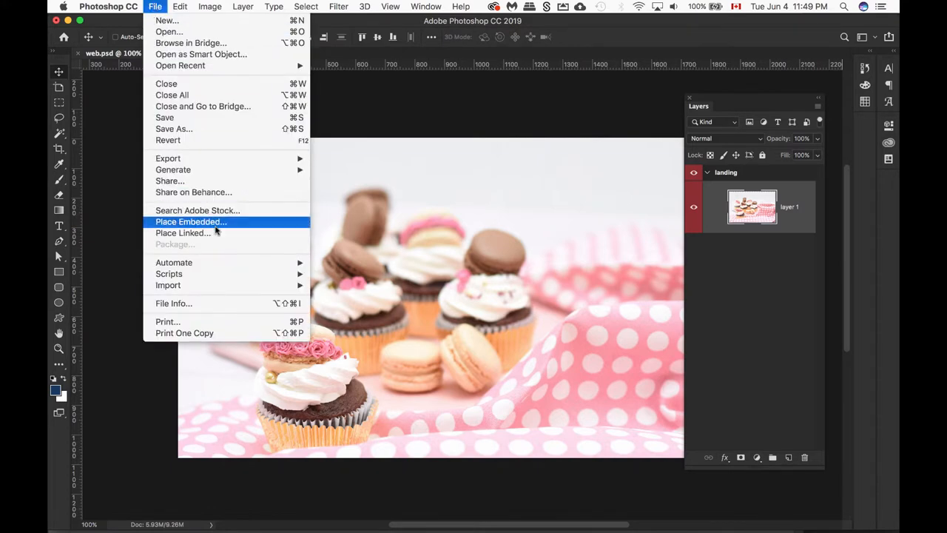
{"action": "mouse_move", "coordinate": [184, 232]}
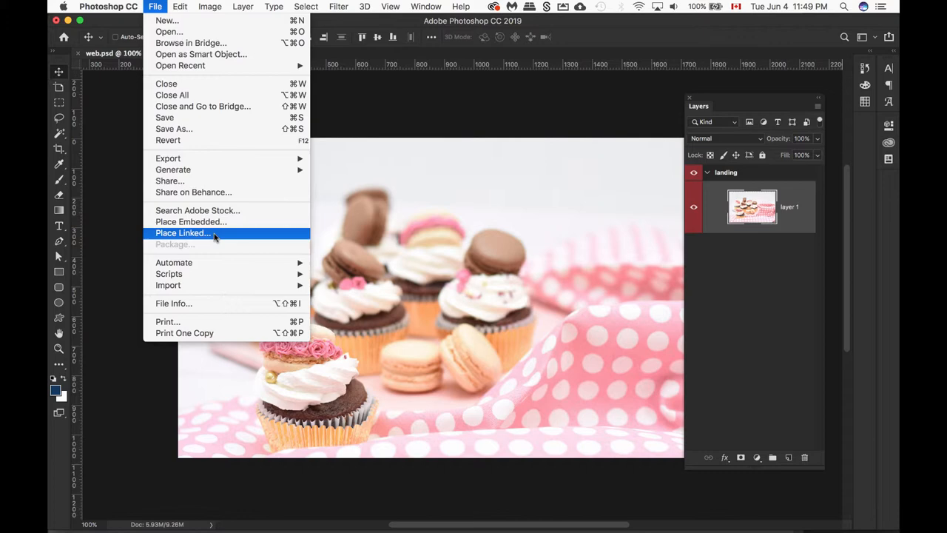
{"action": "mouse_move", "coordinate": [189, 222]}
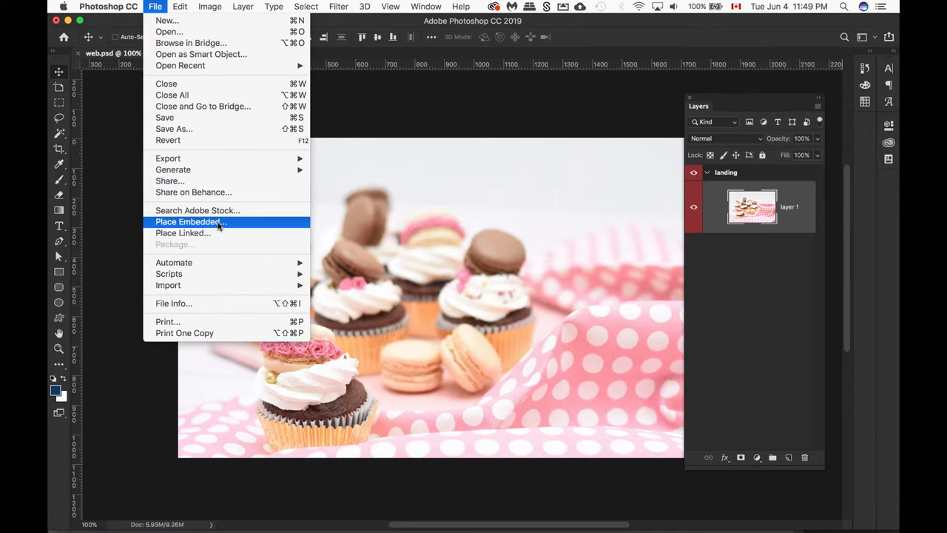
{"action": "mouse_move", "coordinate": [207, 234]}
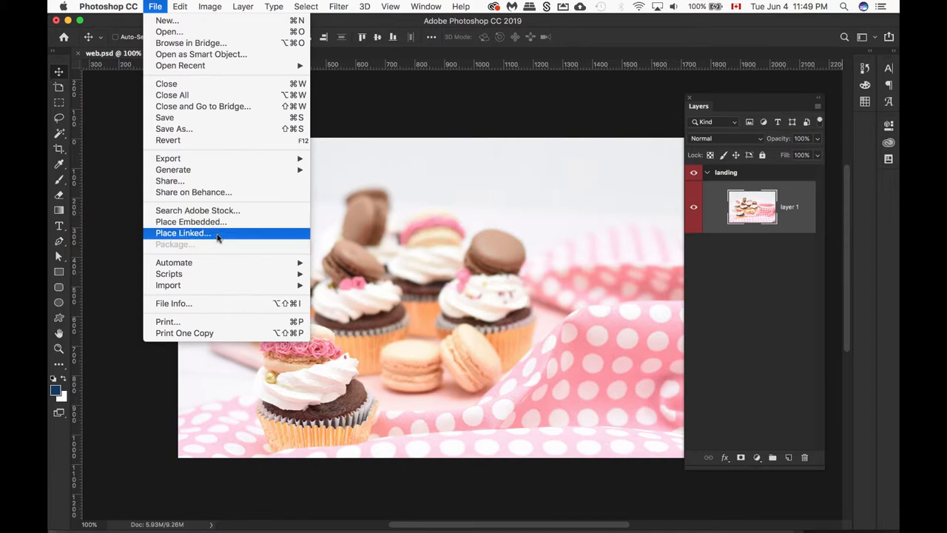
Place m.svg from the Desktop as a linked smart object, creating the 'm' layer.
{"action": "left_click", "coordinate": [184, 233]}
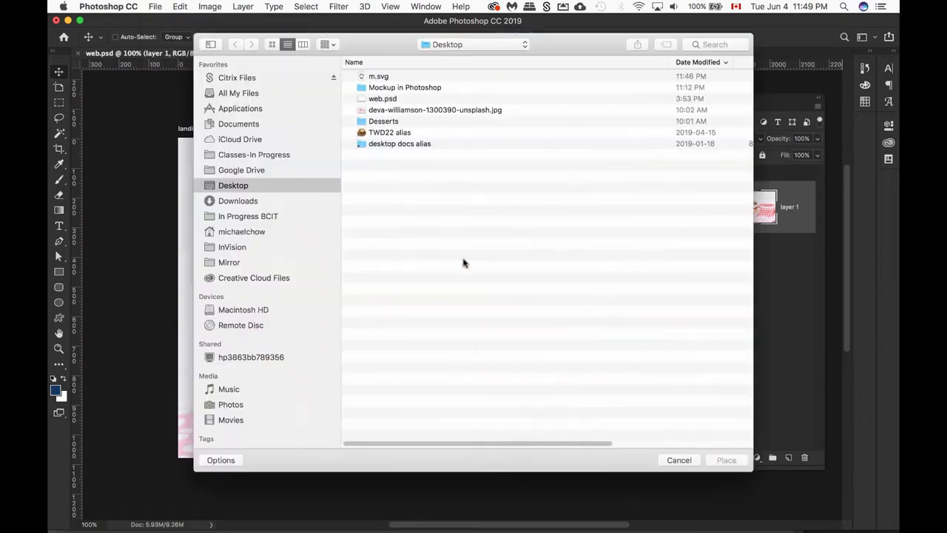
{"action": "left_click", "coordinate": [379, 77]}
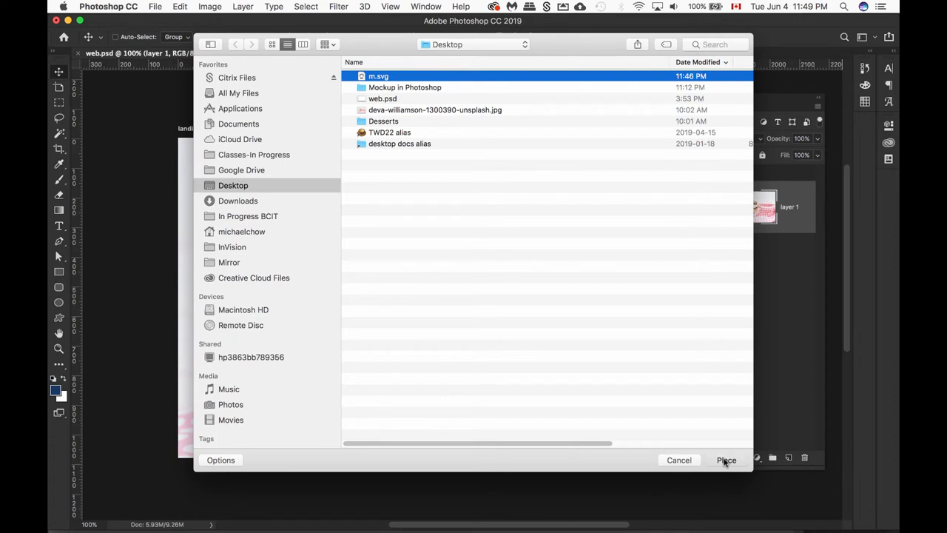
{"action": "left_click", "coordinate": [724, 458]}
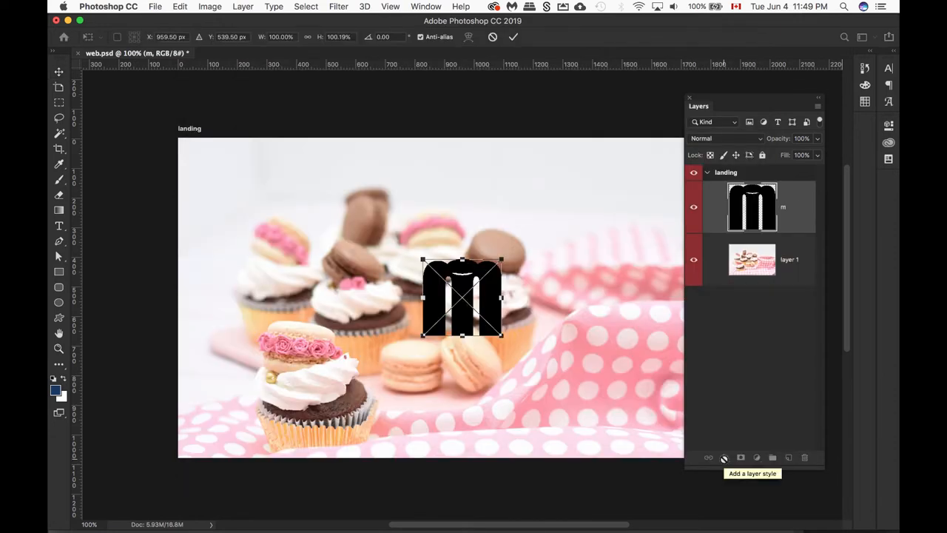